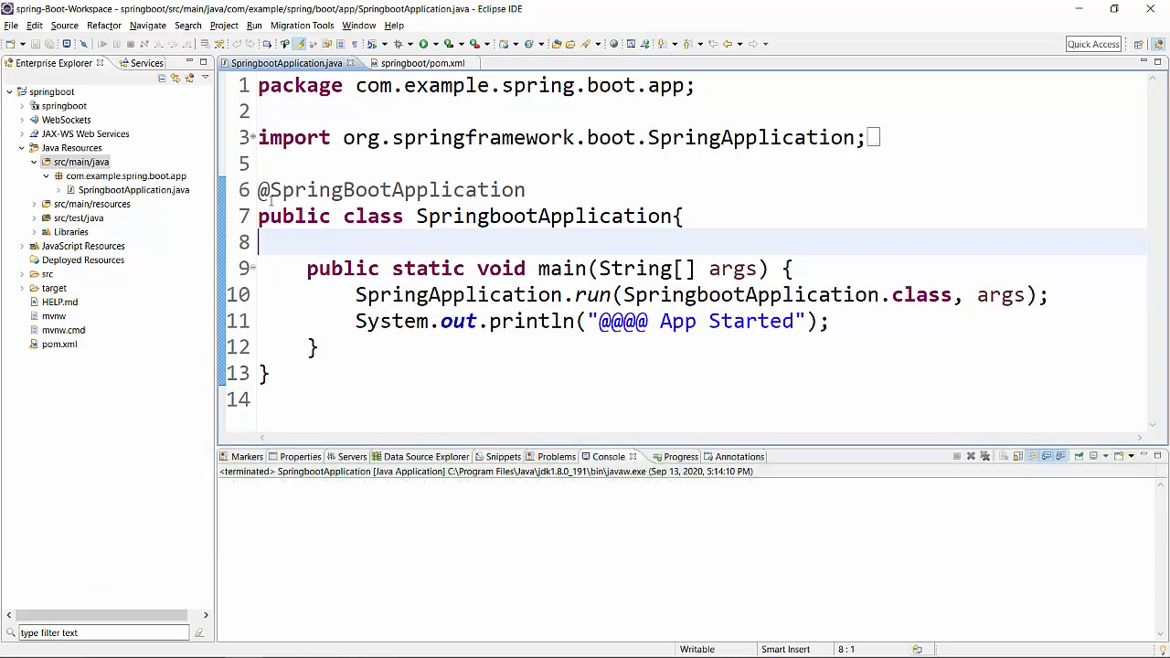
Step: Create class HelloWorldController in package com.example.spring.boot.app.controller under src/main/java
{"action": "left_click", "coordinate": [80, 161]}
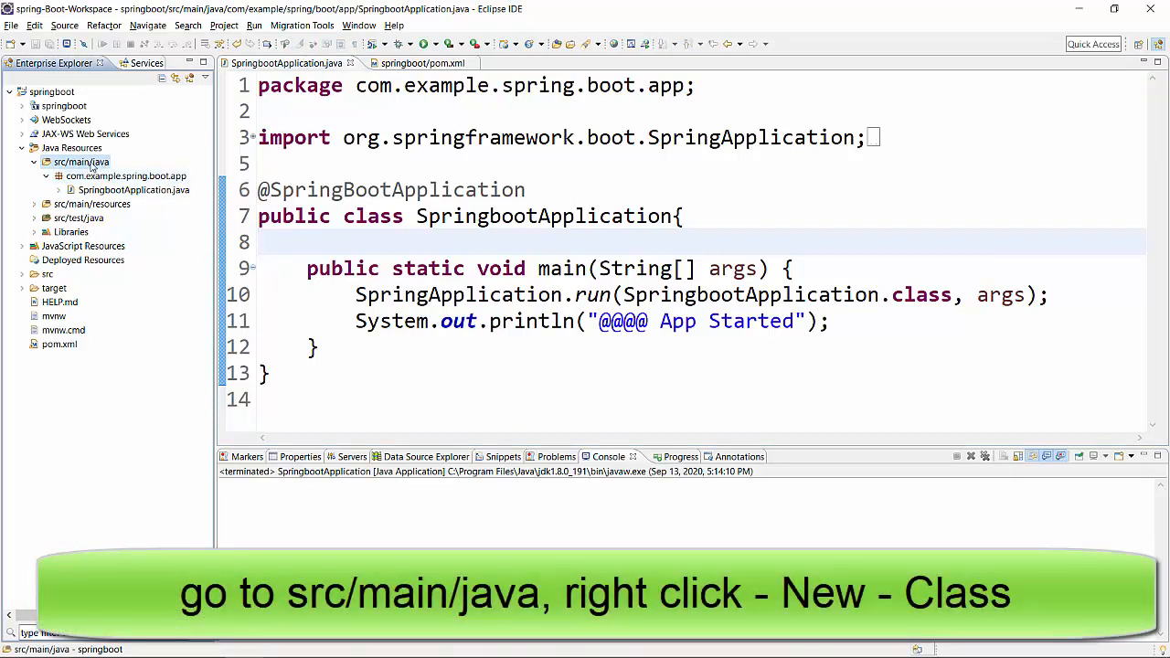
{"action": "right_click", "coordinate": [80, 161]}
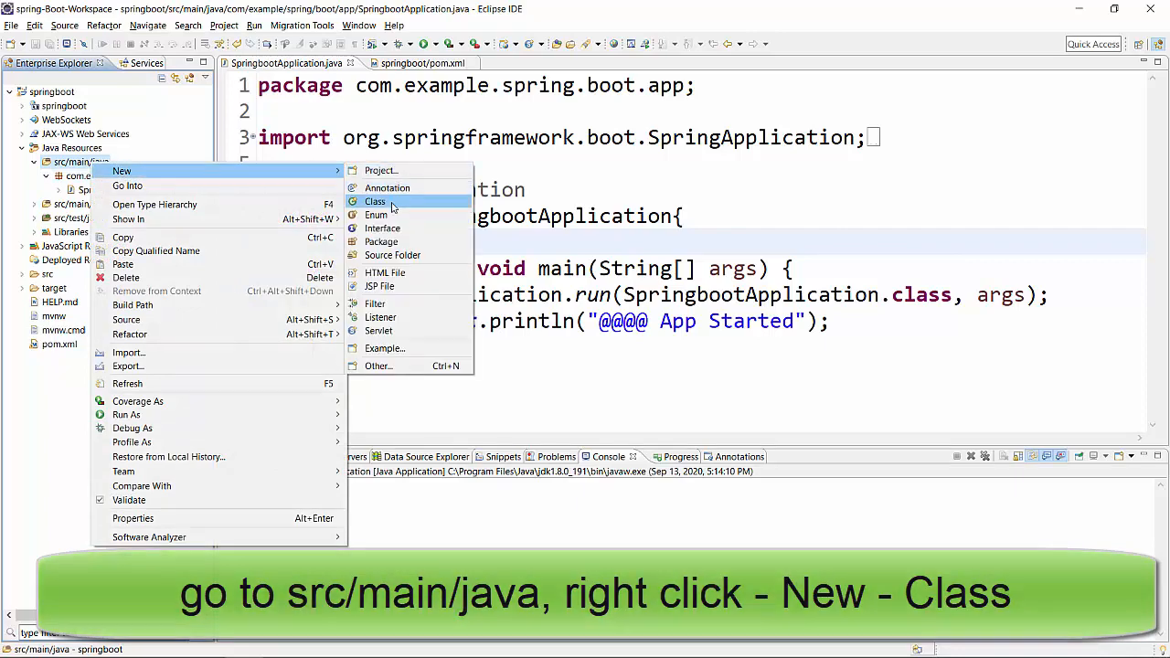
{"action": "left_click", "coordinate": [375, 201]}
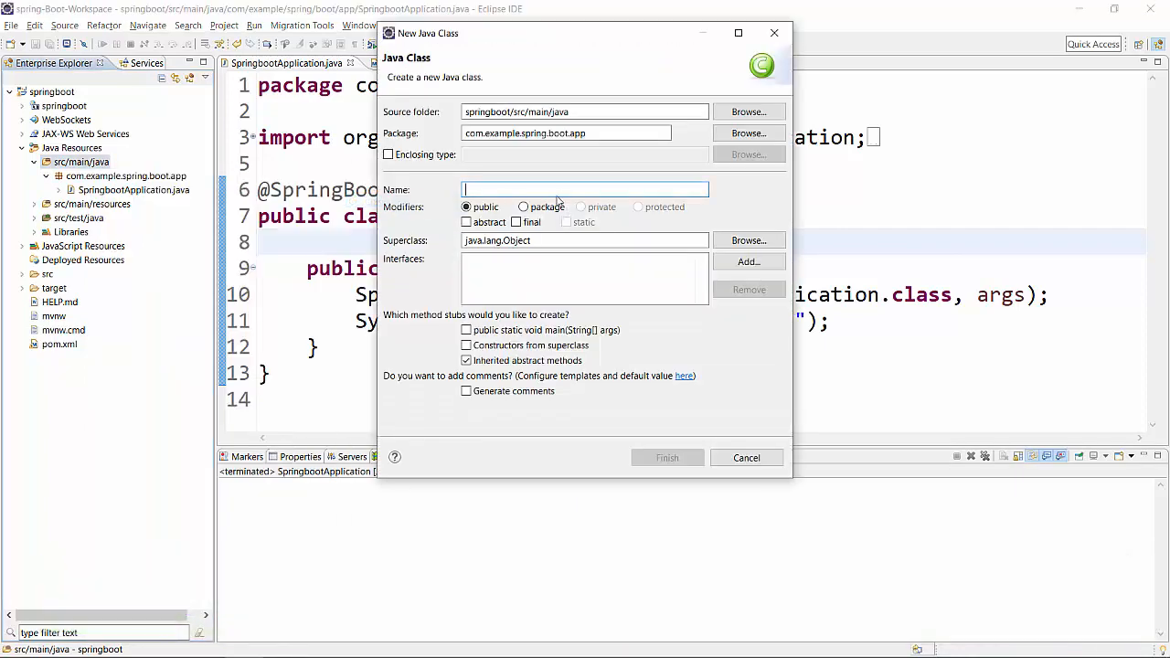
{"action": "type", "text": "HelloWorldController"}
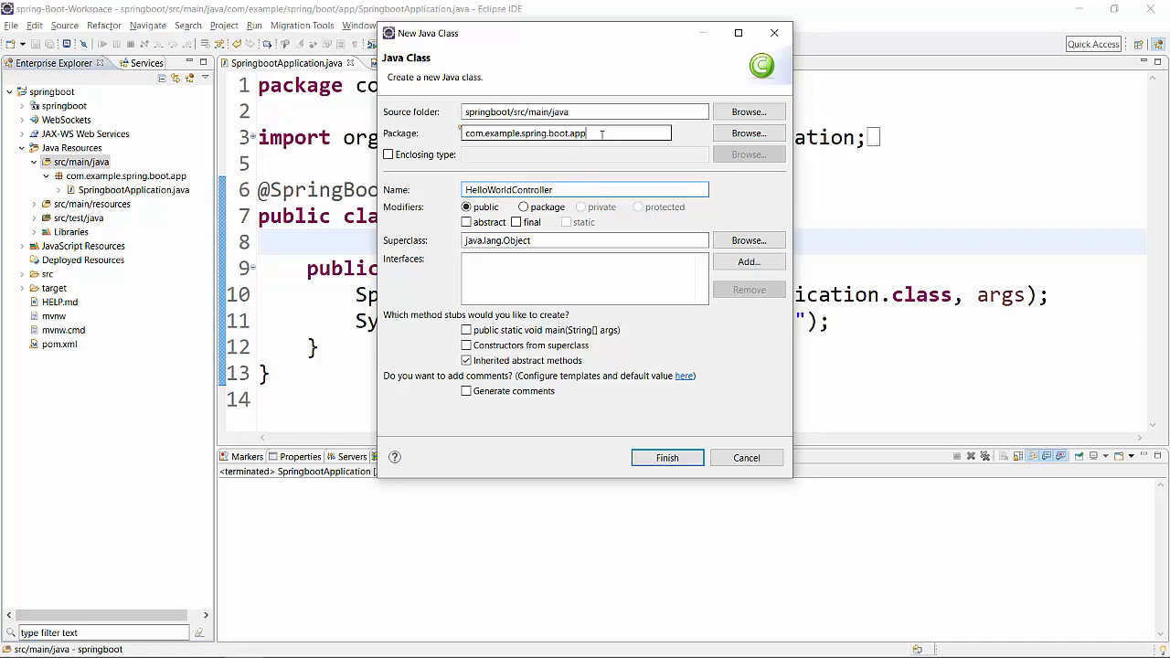
{"action": "type", "text": ".controller"}
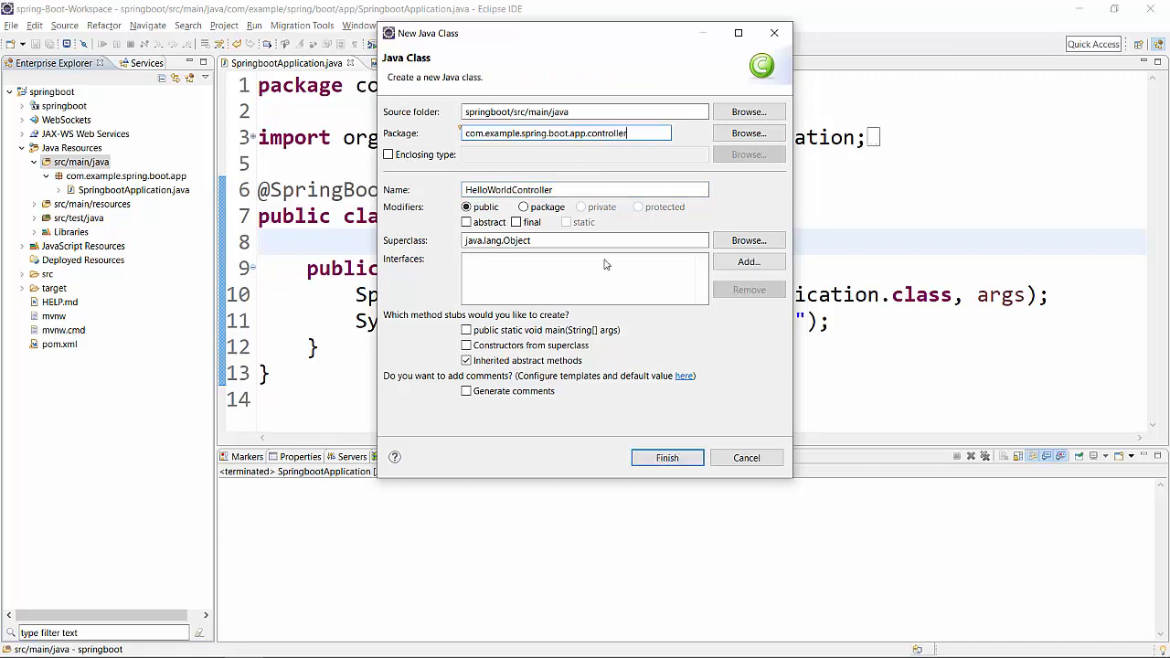
{"action": "left_click", "coordinate": [666, 457]}
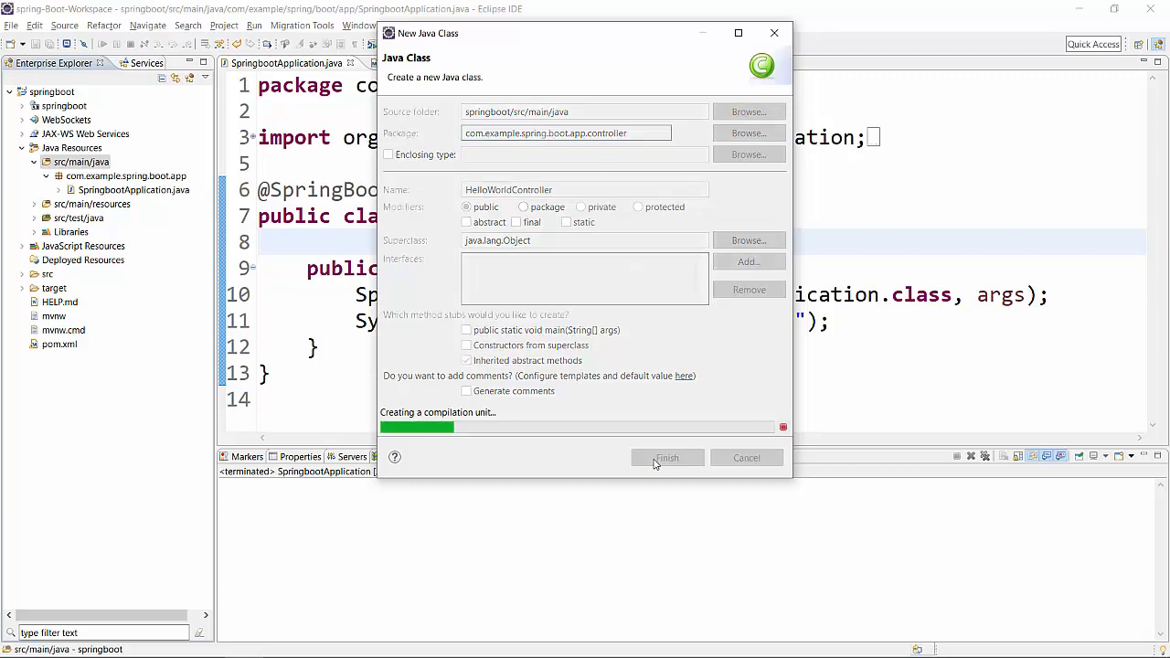
{"action": "left_click", "coordinate": [666, 457]}
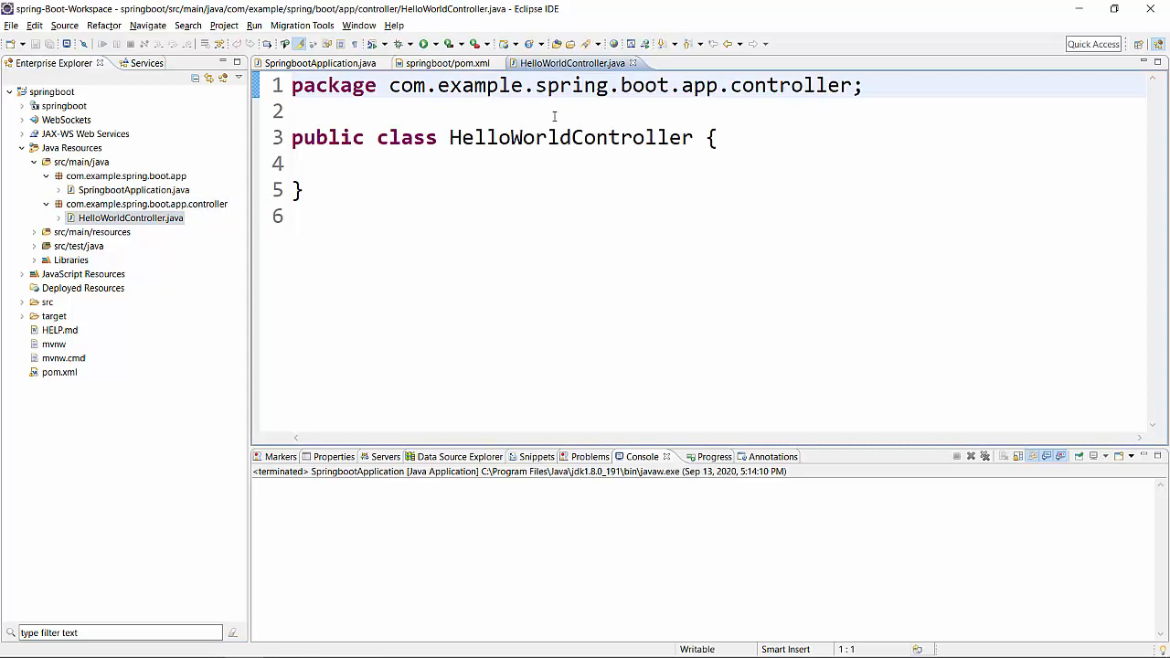
{"action": "type", "text": "@"}
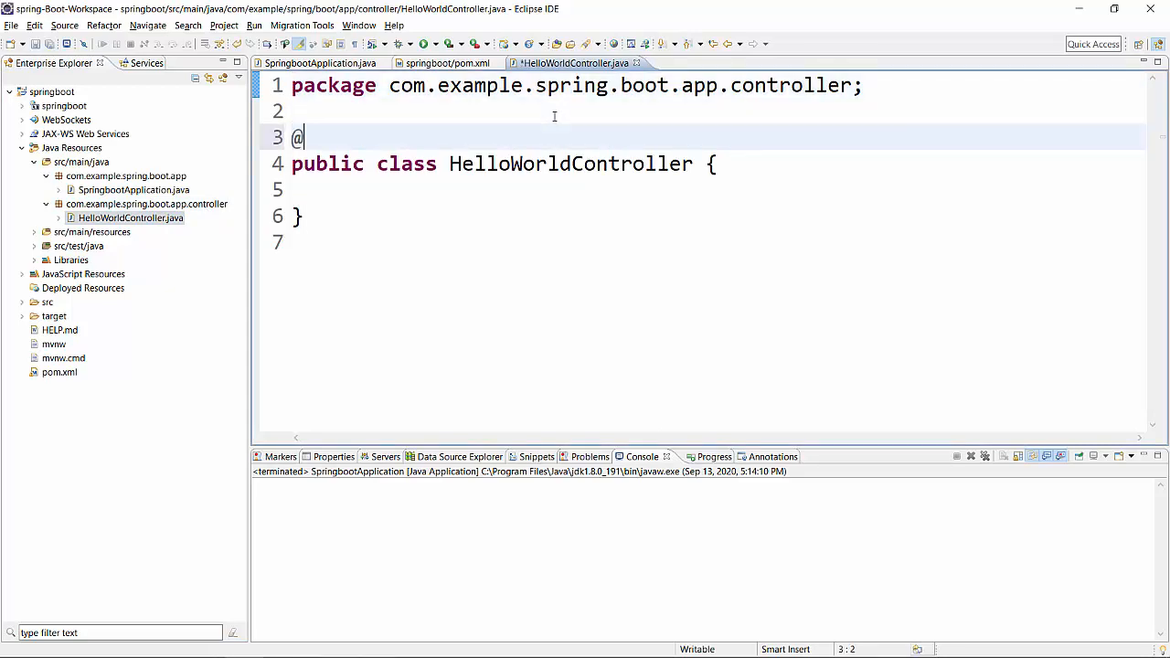
{"action": "type", "text": "RestController"}
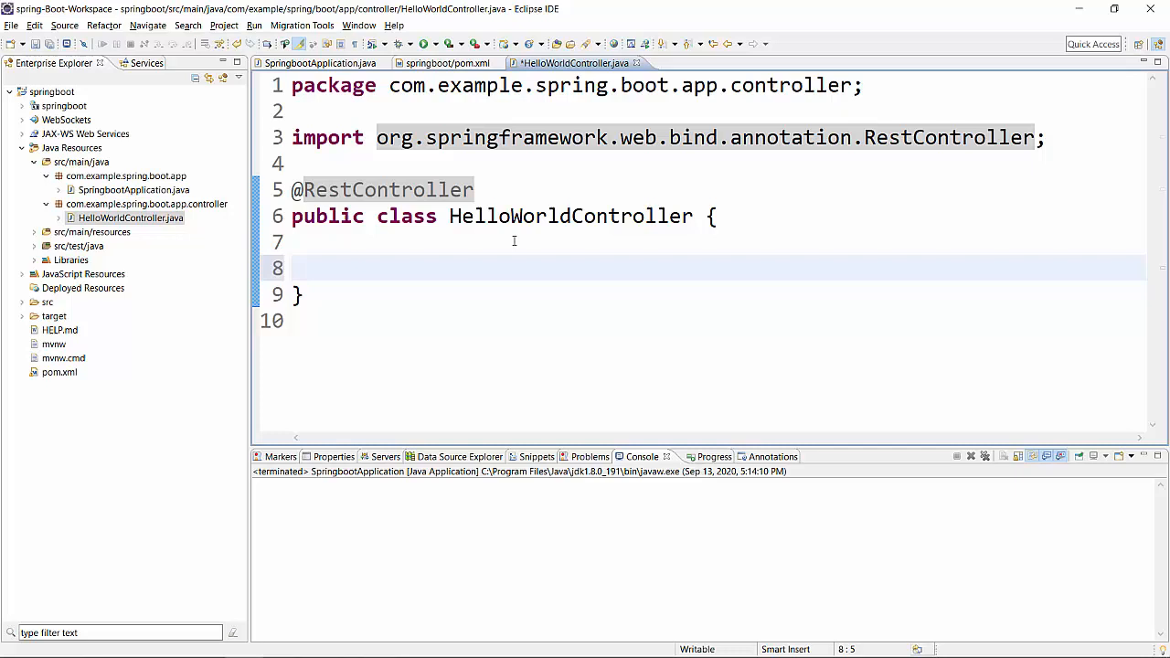
{"action": "type", "text": "public"}
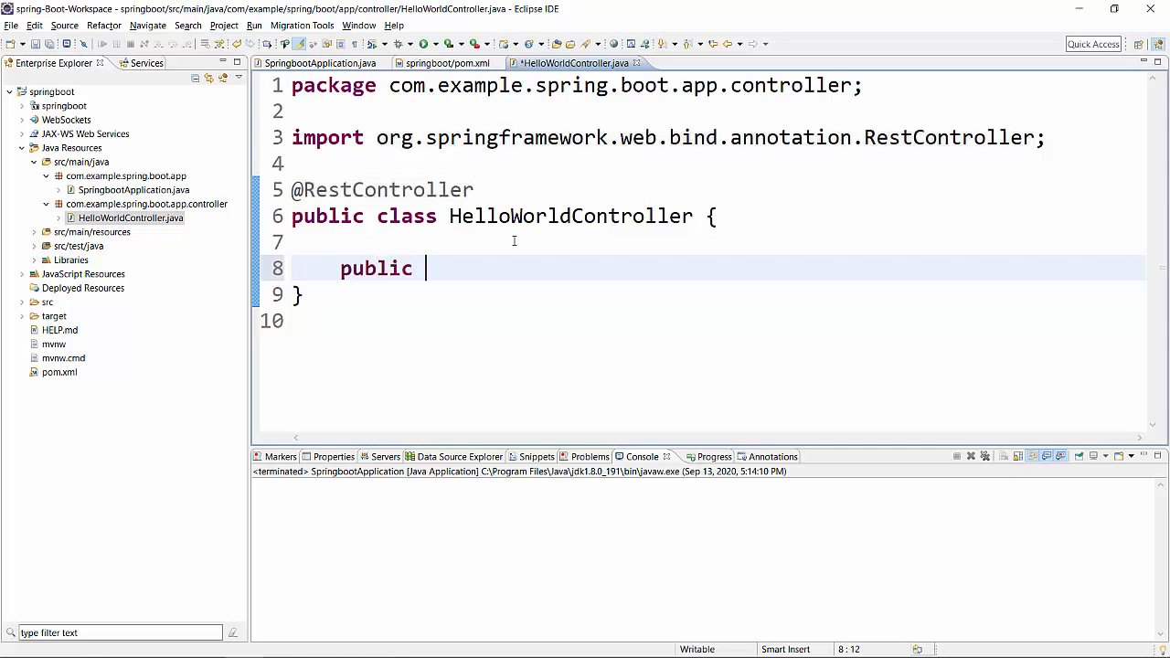
{"action": "type", "text": "String"}
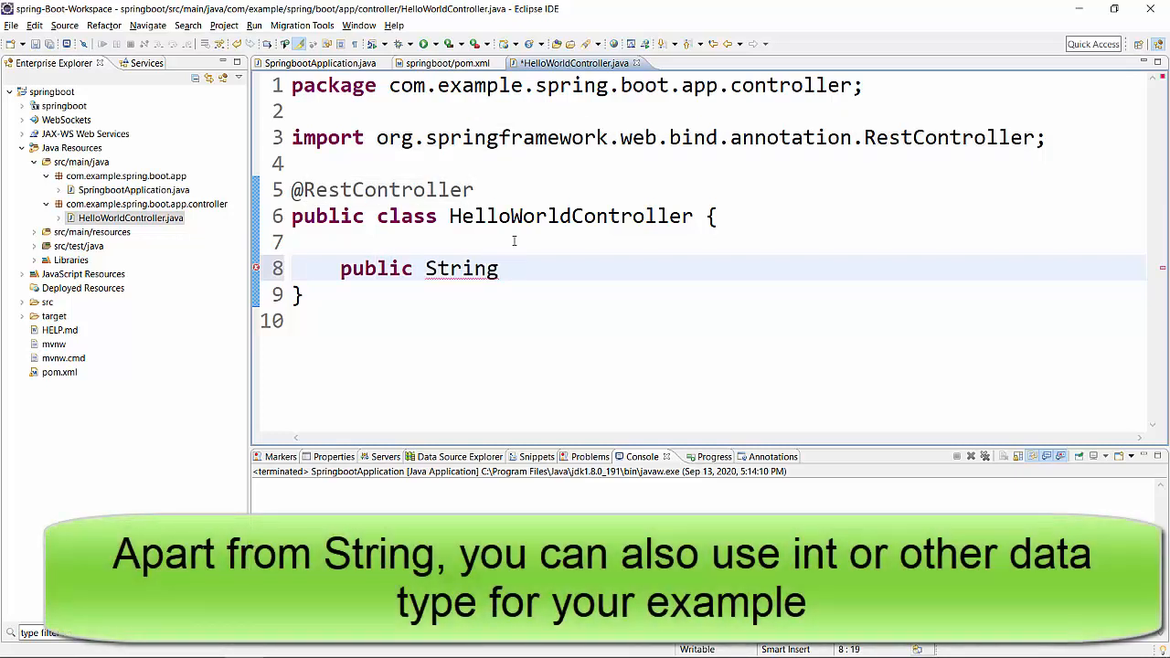
{"action": "type", "text": "sayHello() {"}
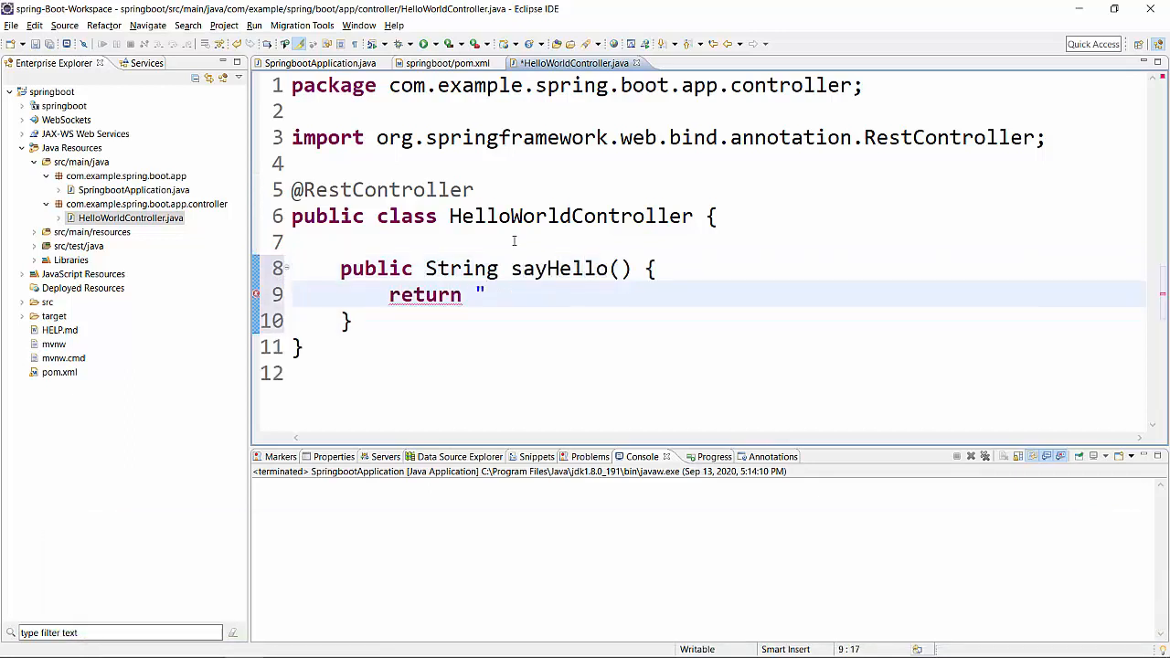
{"action": "type", "text": "Hello Sp"}
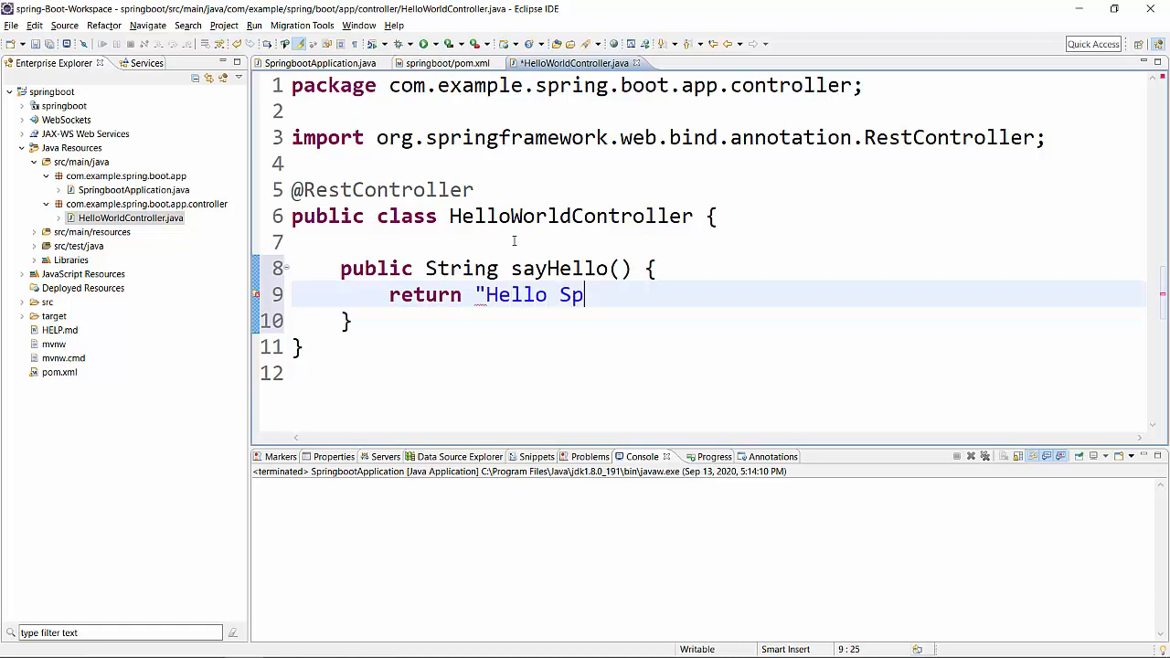
{"action": "type", "text": "ring Boot\";"}
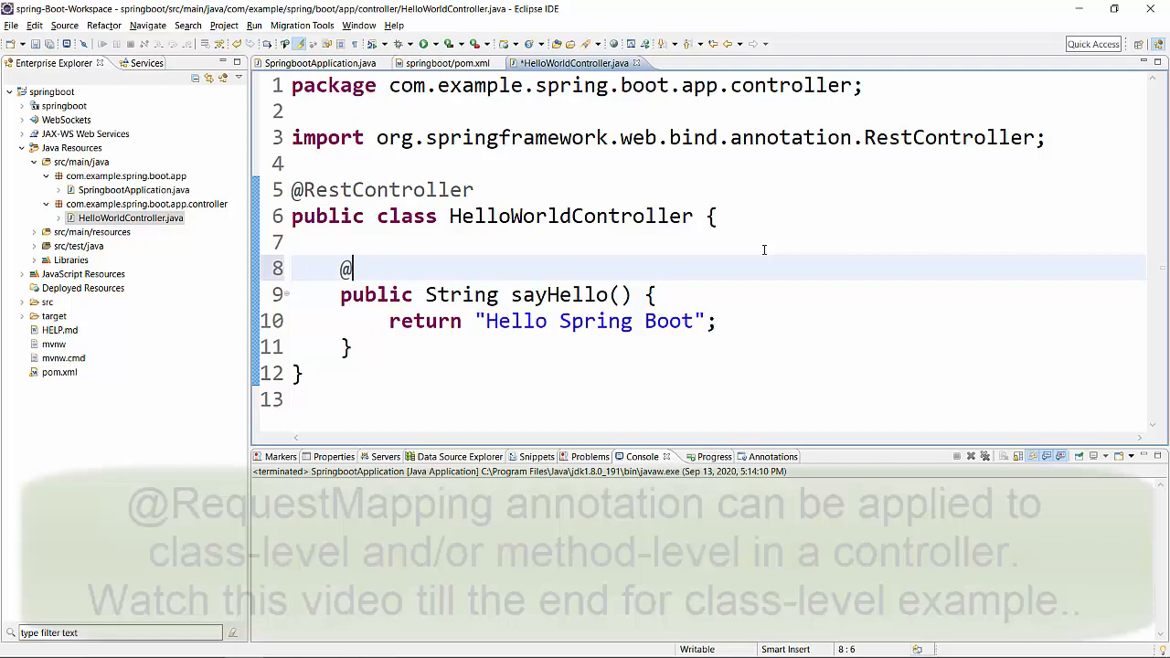
{"action": "type", "text": "RequestMapping(\"/"}
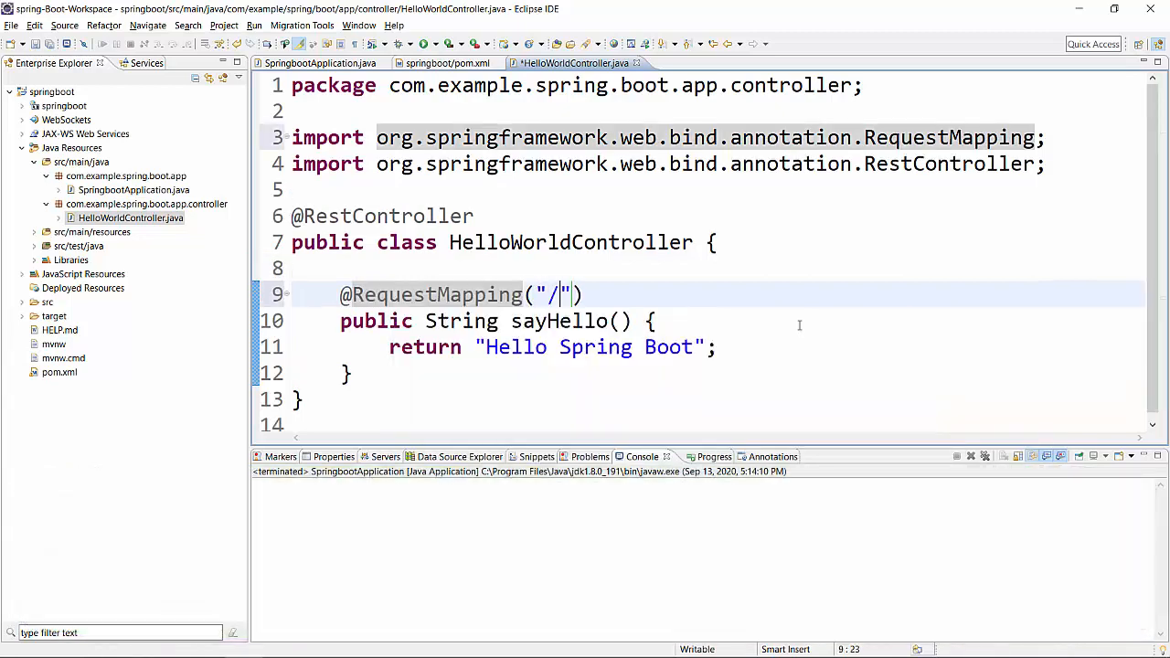
{"action": "type", "text": "hrll"}
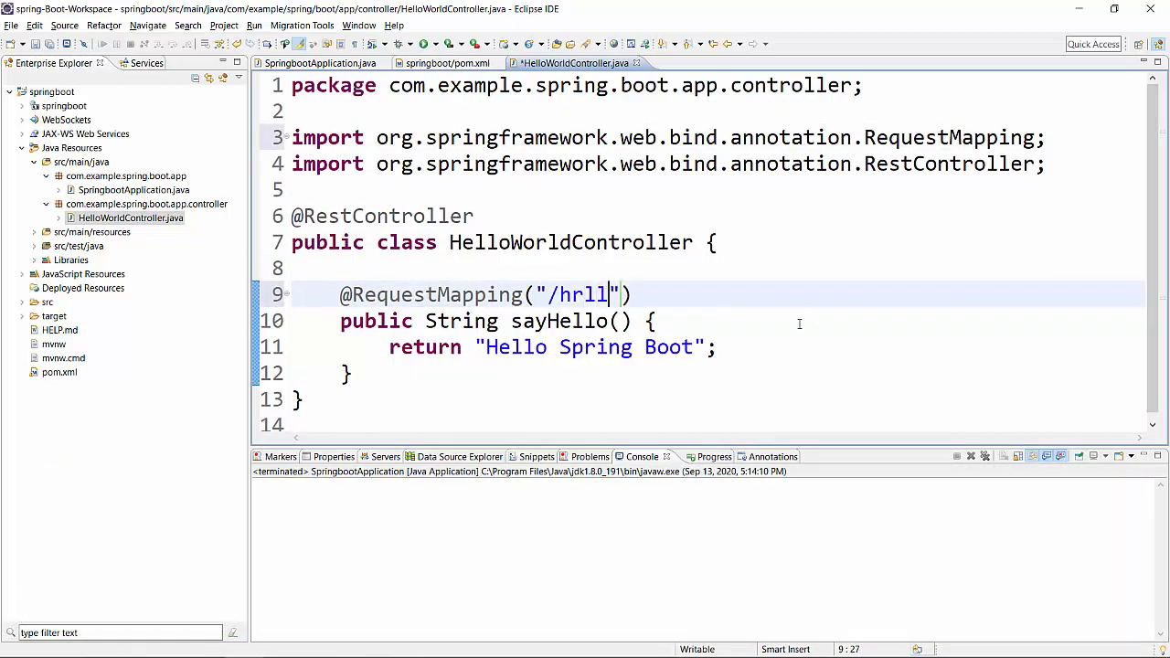
{"action": "type", "text": "hello"}
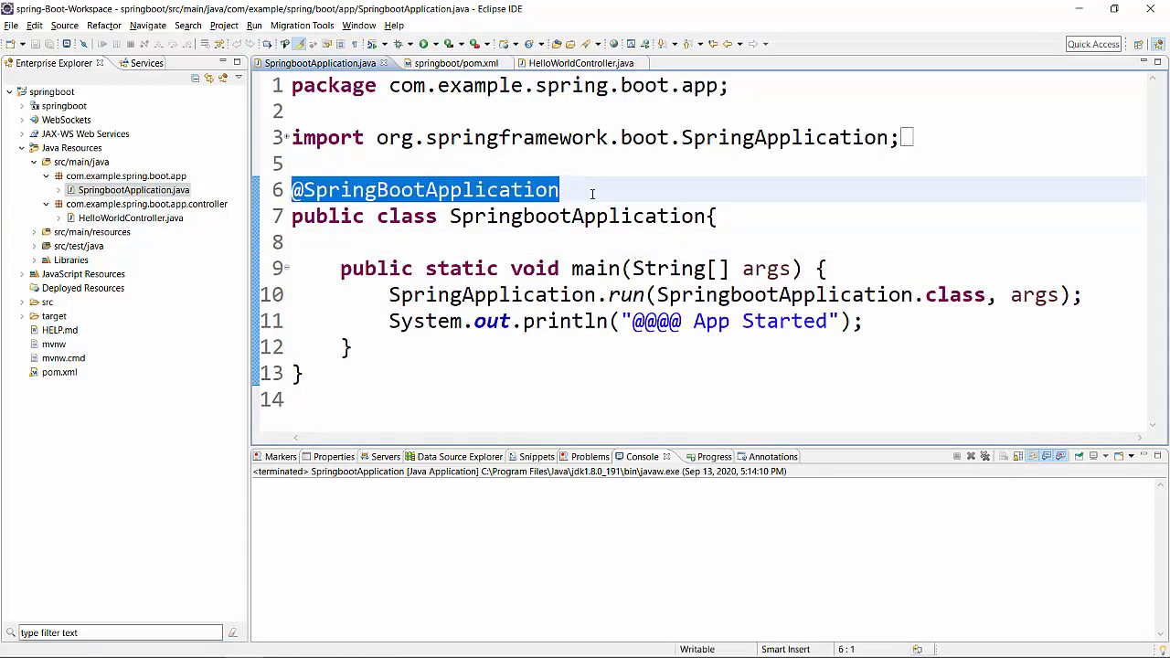
{"action": "mouse_move", "coordinate": [622, 194]}
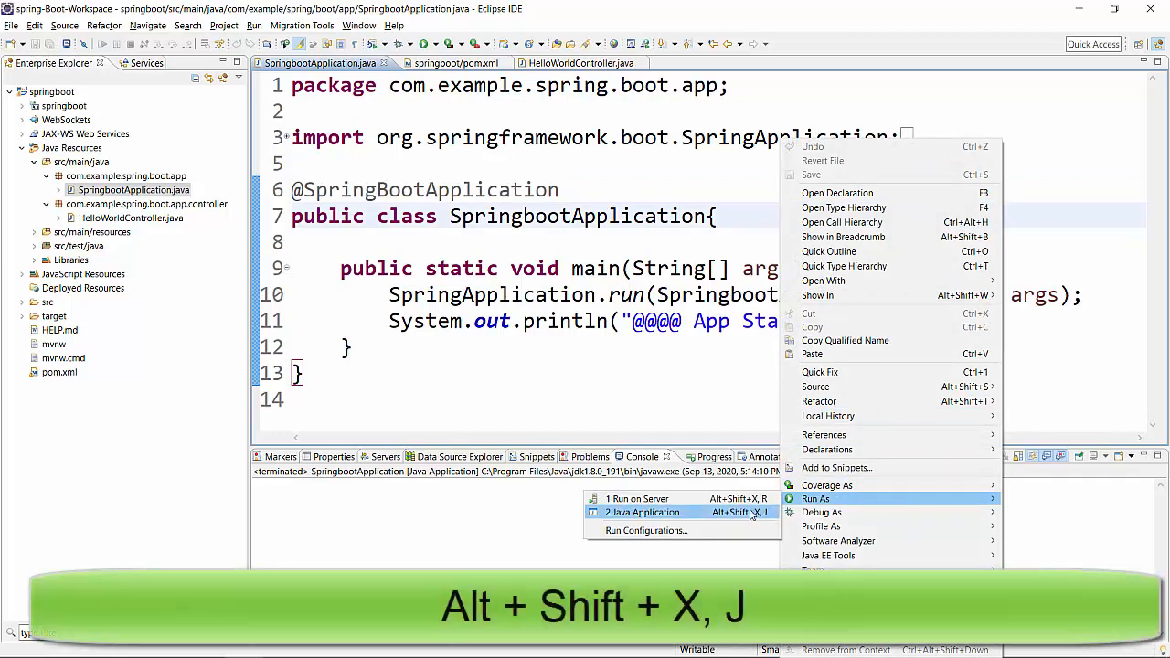
Step: Run SpringbootApplication as a Java application, starting Tomcat on port 8080
{"action": "left_click", "coordinate": [644, 512]}
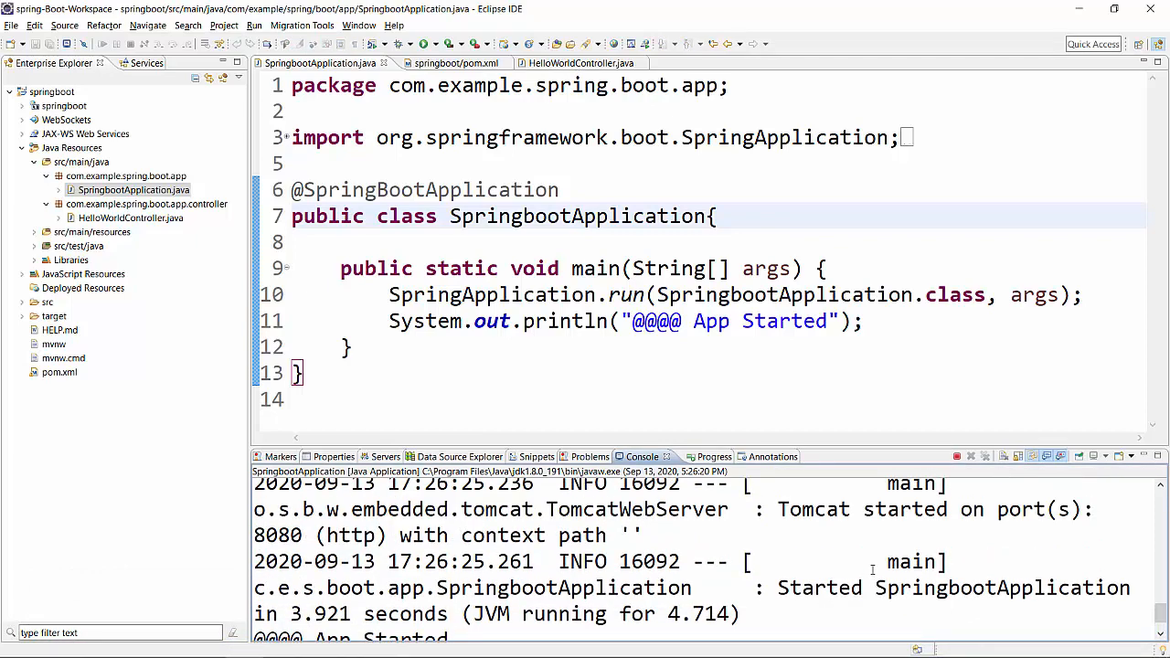
{"action": "scroll", "scroll_direction": "down", "scroll_amount": 3}
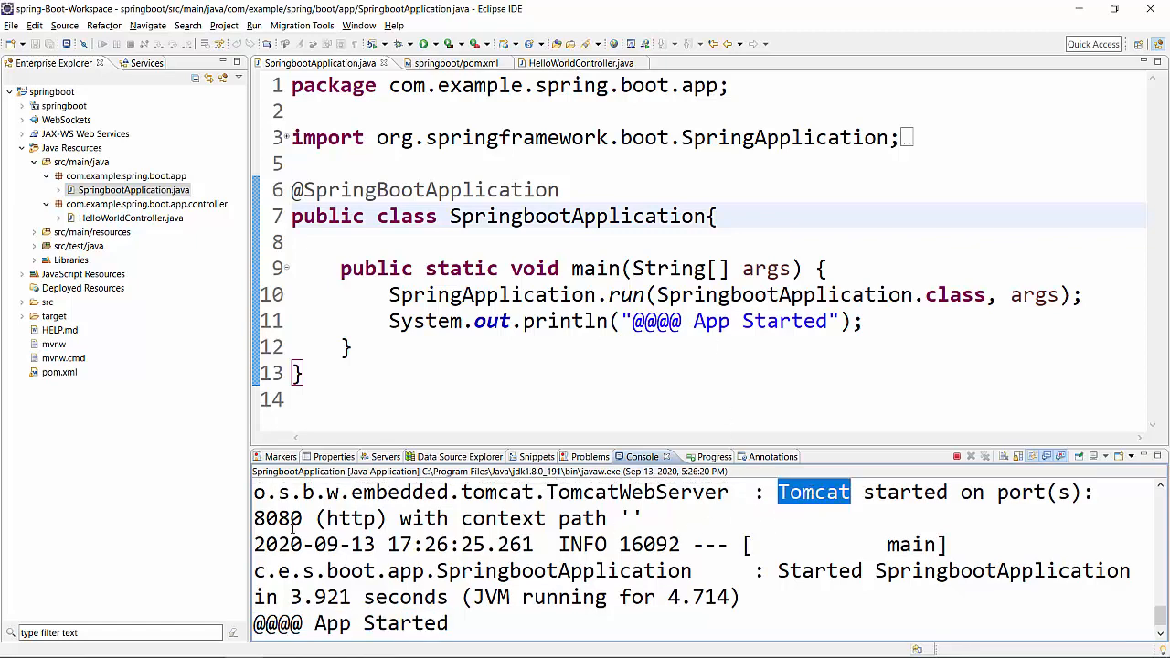
{"action": "left_click", "coordinate": [644, 519]}
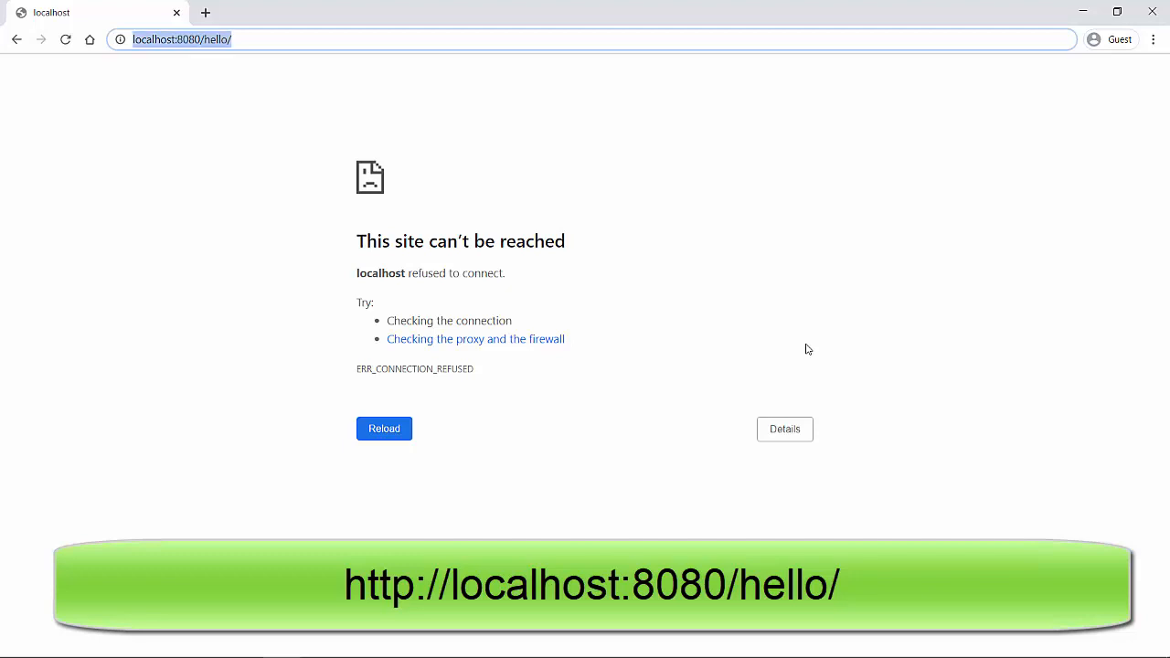
{"action": "left_click", "coordinate": [384, 428]}
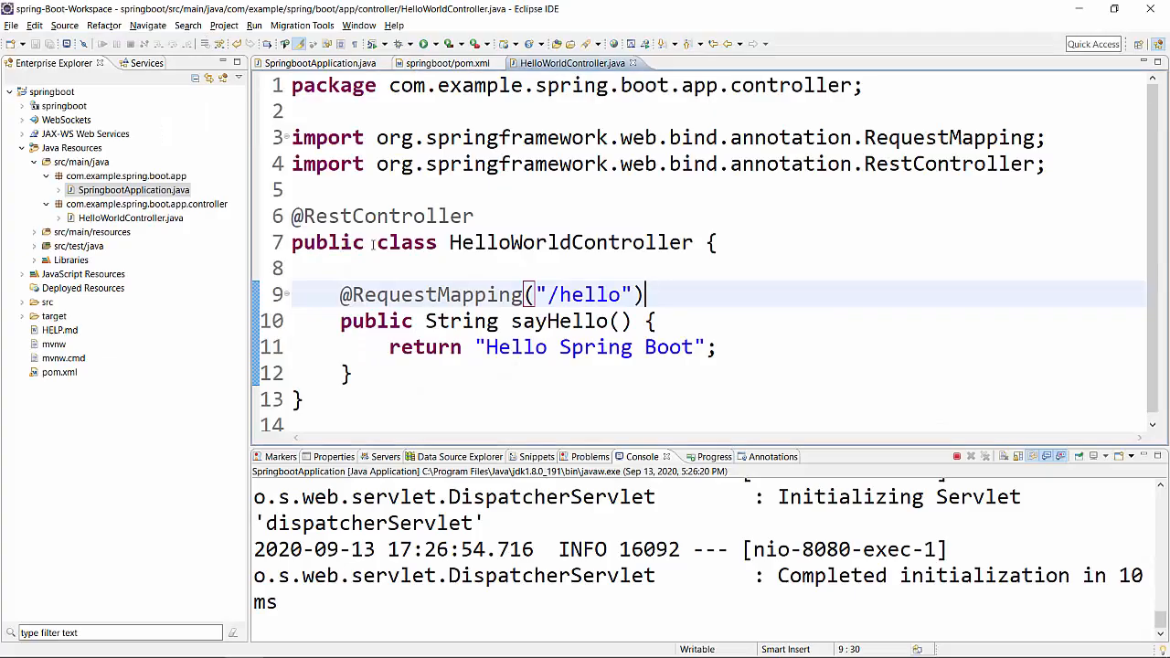
{"action": "double_click", "coordinate": [569, 242]}
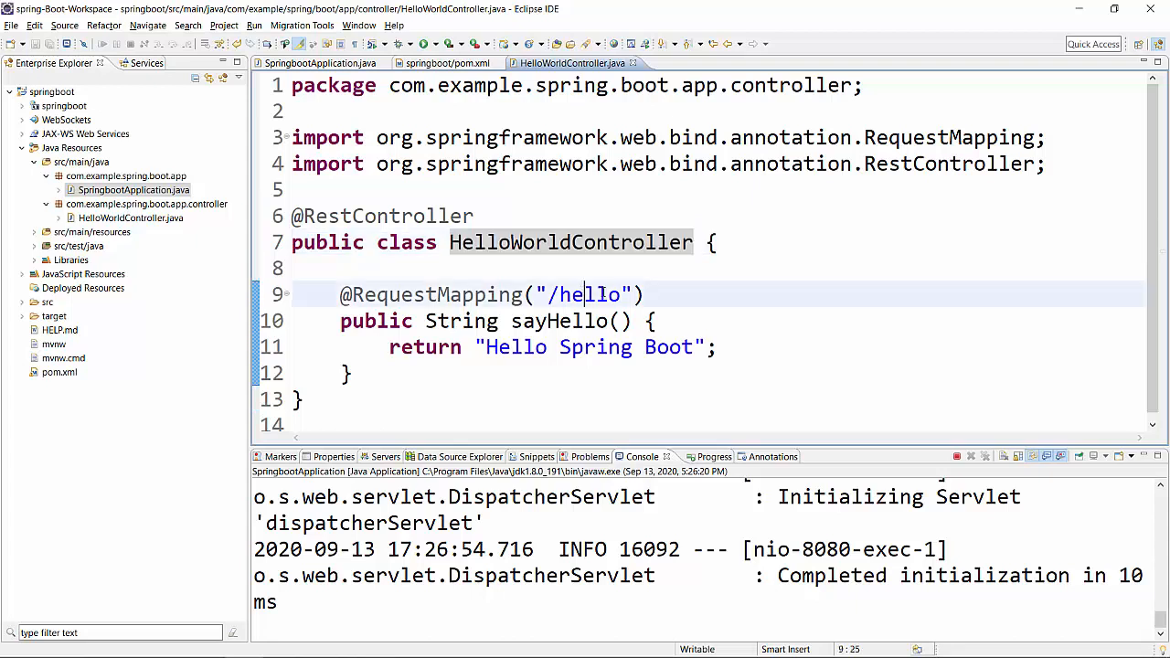
{"action": "double_click", "coordinate": [589, 294]}
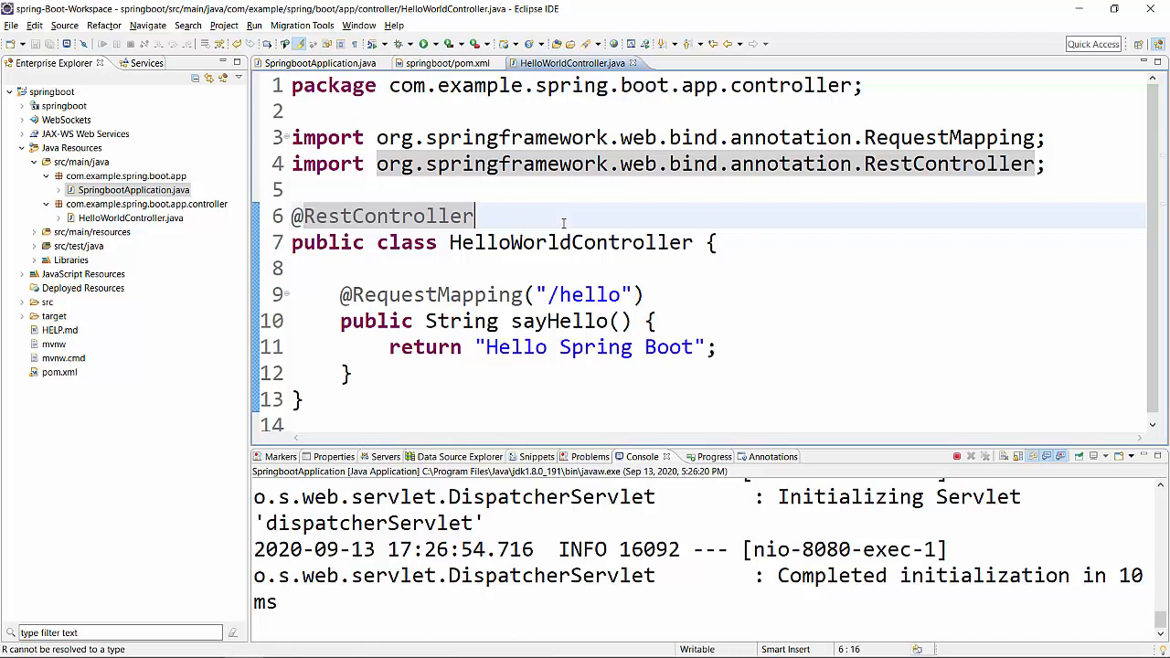
{"action": "type", "text": "@Req"}
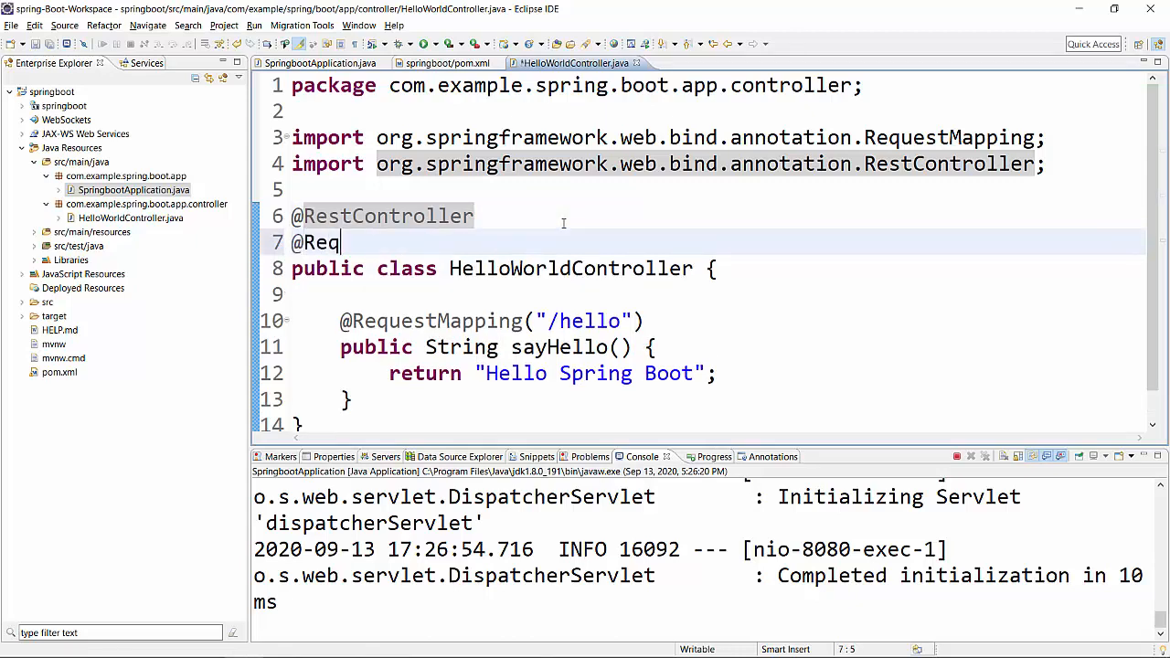
{"action": "type", "text": "uestMapping"}
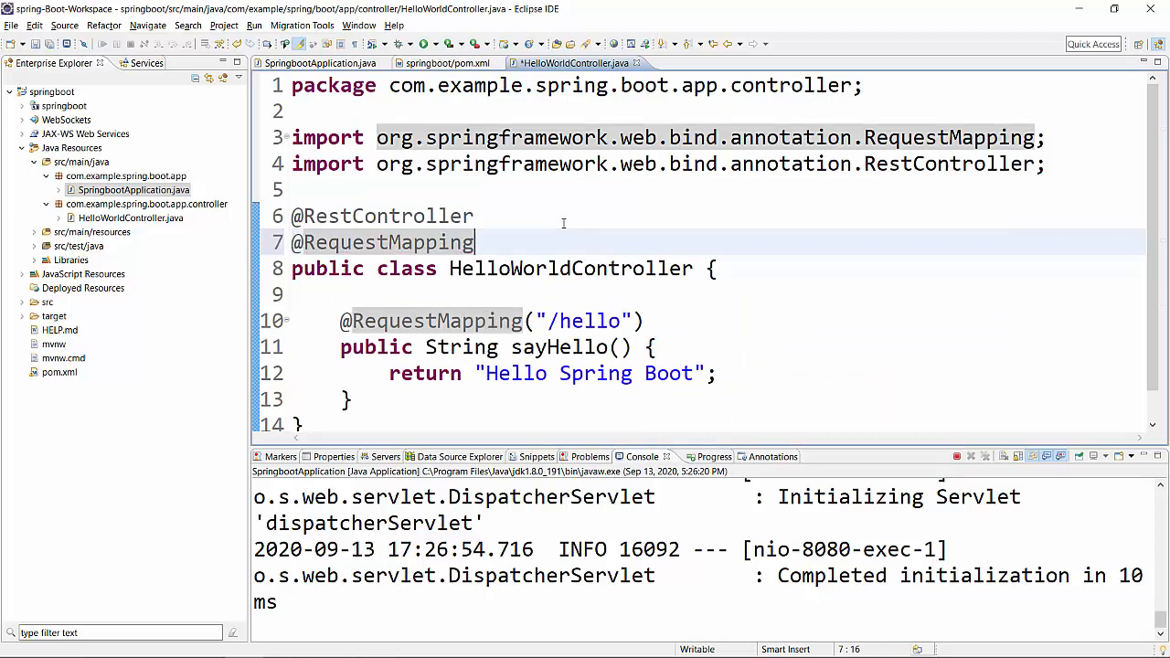
{"action": "type", "text": "()"}
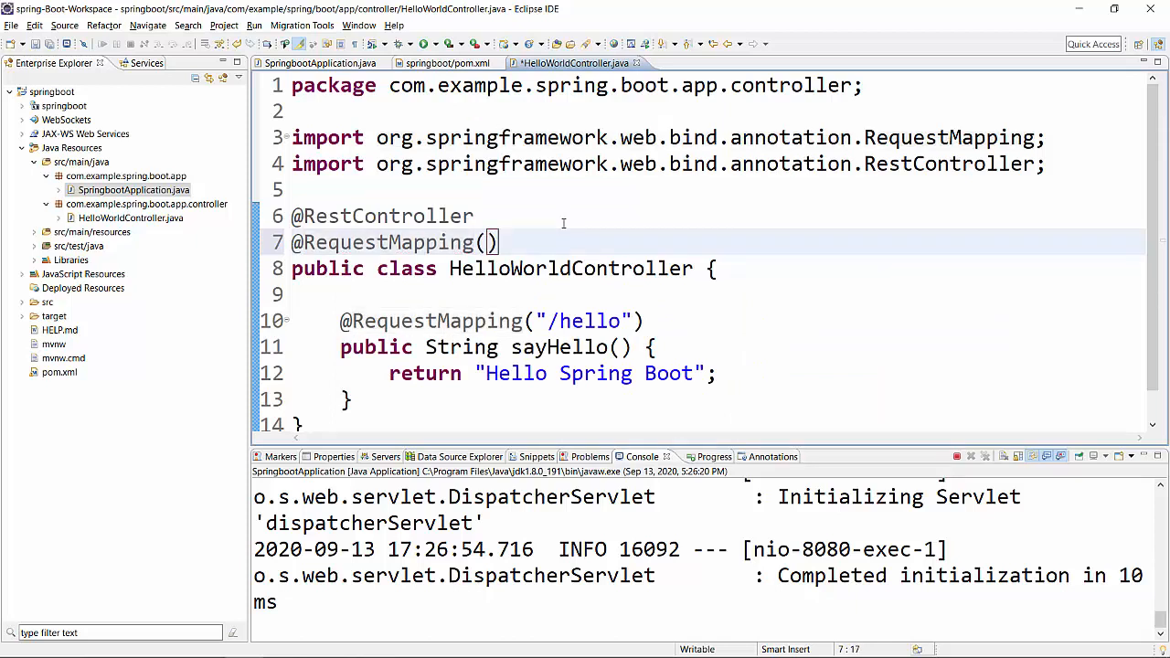
{"action": "type", "text": "\"/\""}
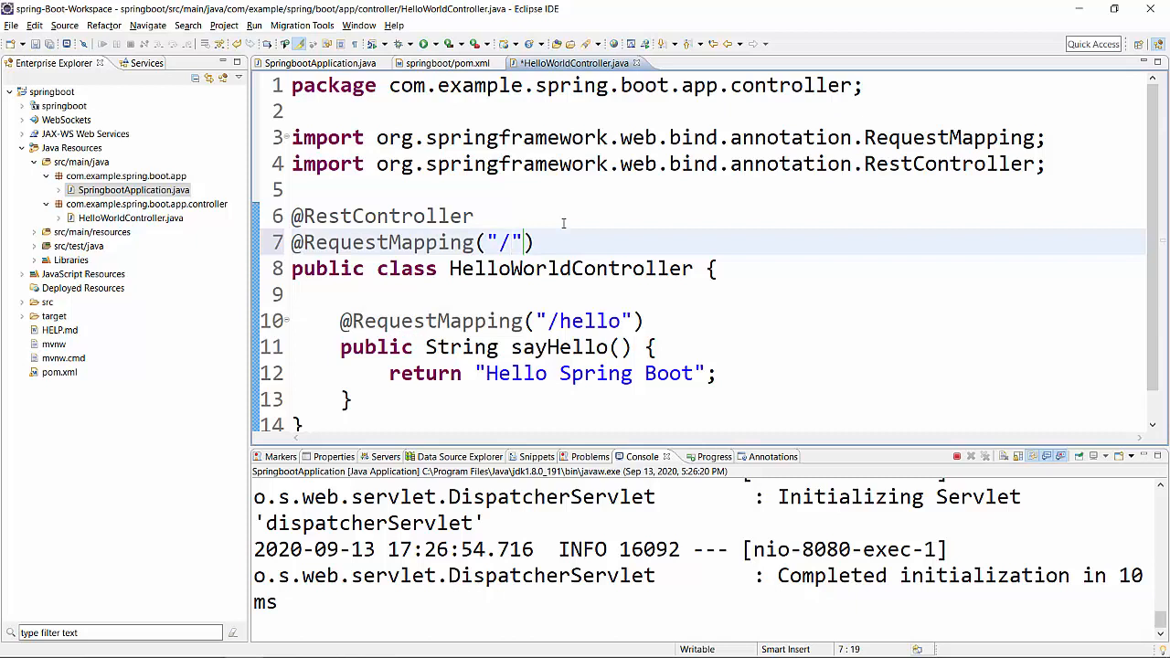
{"action": "type", "text": "rest"}
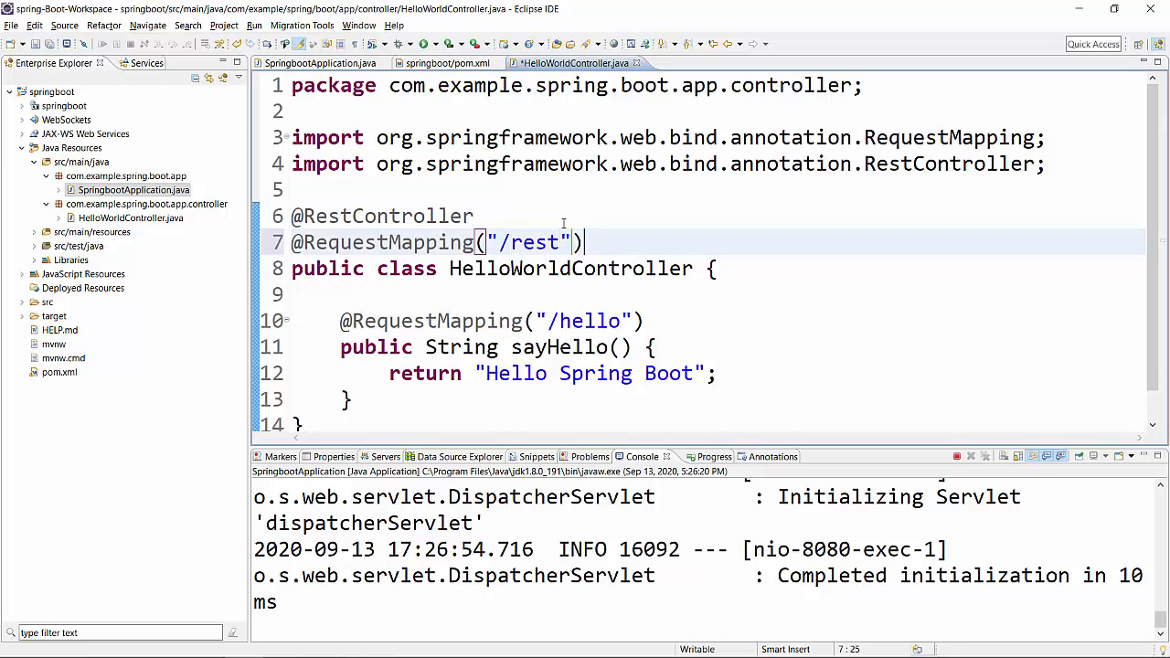
{"action": "key", "text": "ctrl+s"}
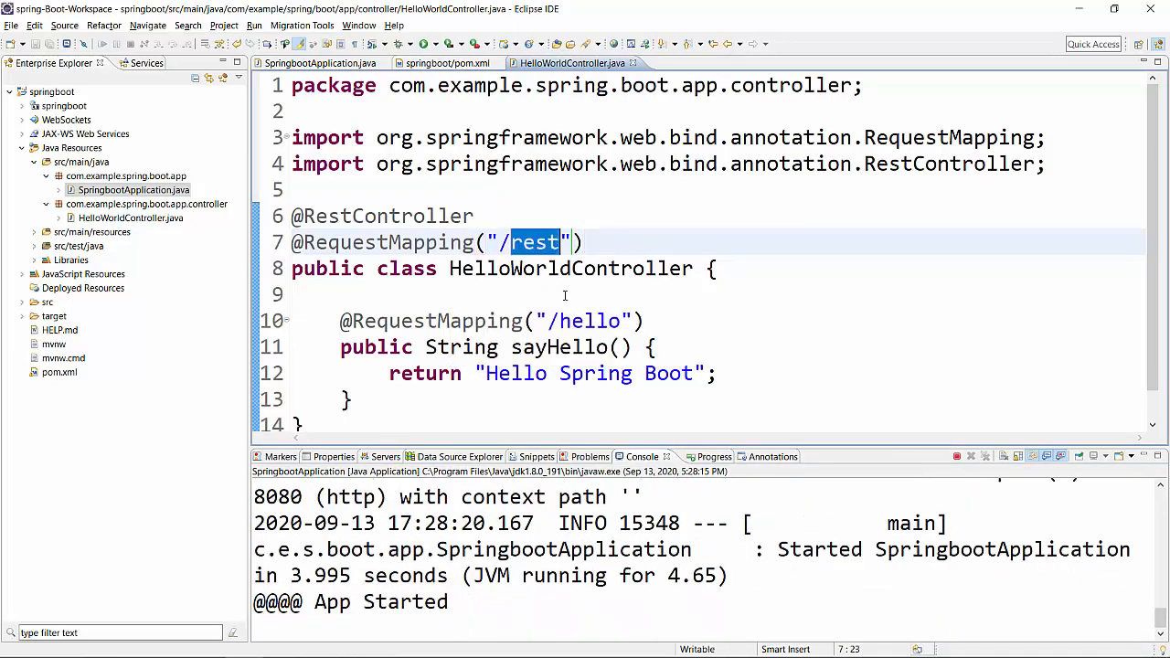
{"action": "double_click", "coordinate": [590, 320]}
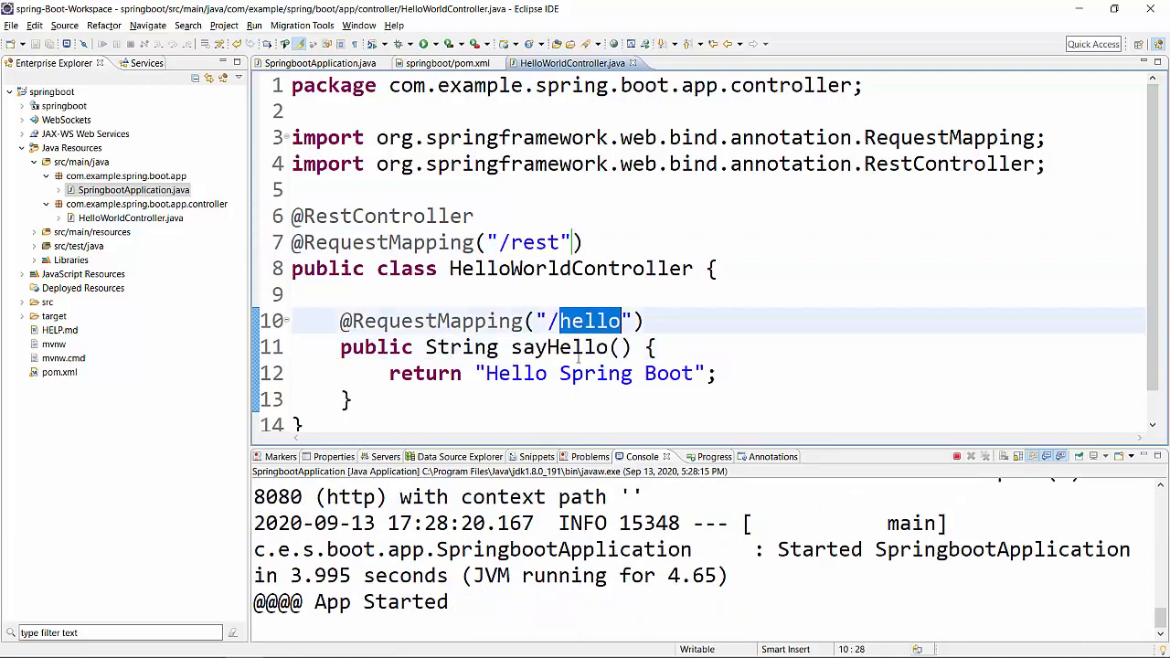
{"action": "key", "text": "alt+tab"}
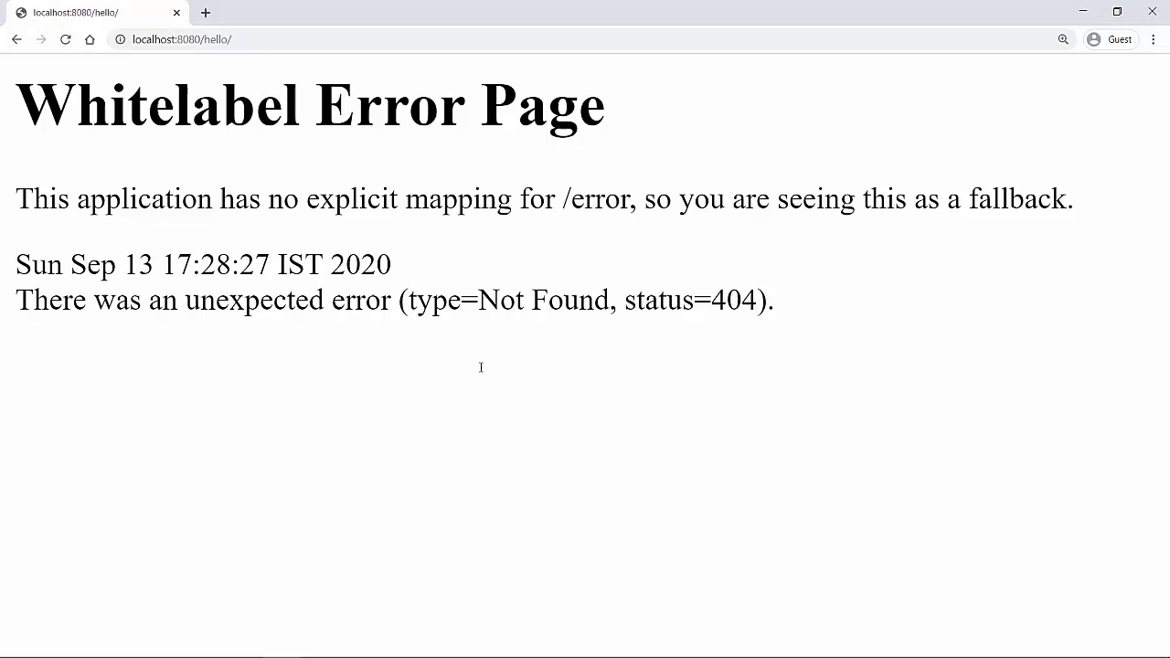
{"action": "left_click", "coordinate": [183, 40]}
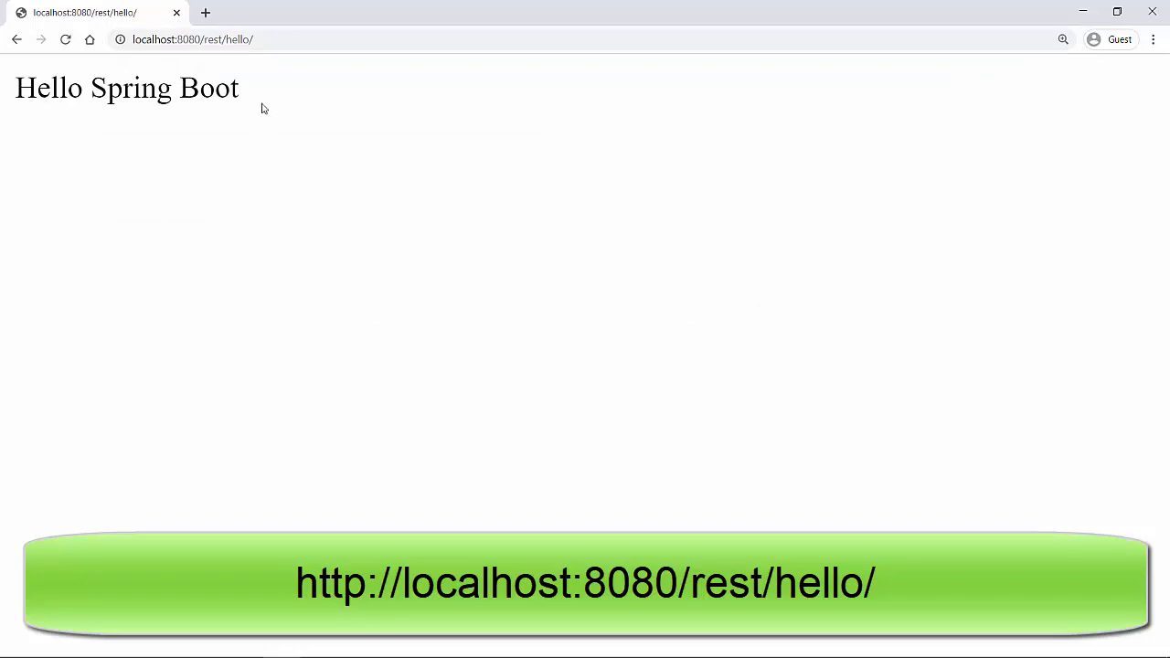
{"action": "double_click", "coordinate": [131, 87]}
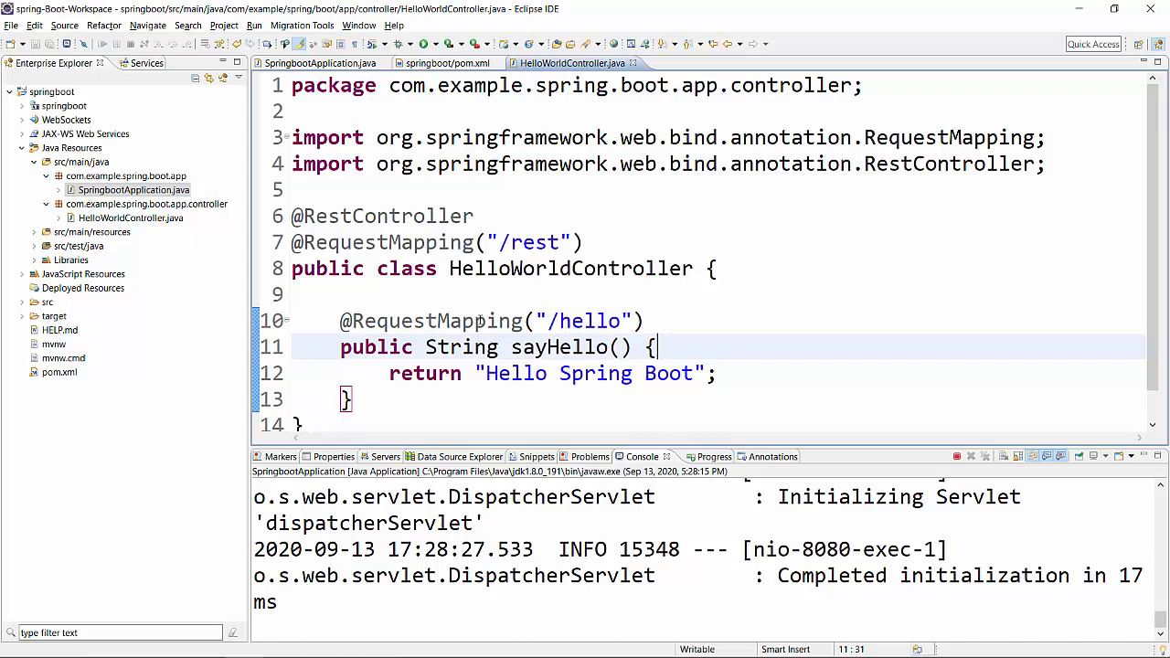
{"action": "double_click", "coordinate": [430, 322]}
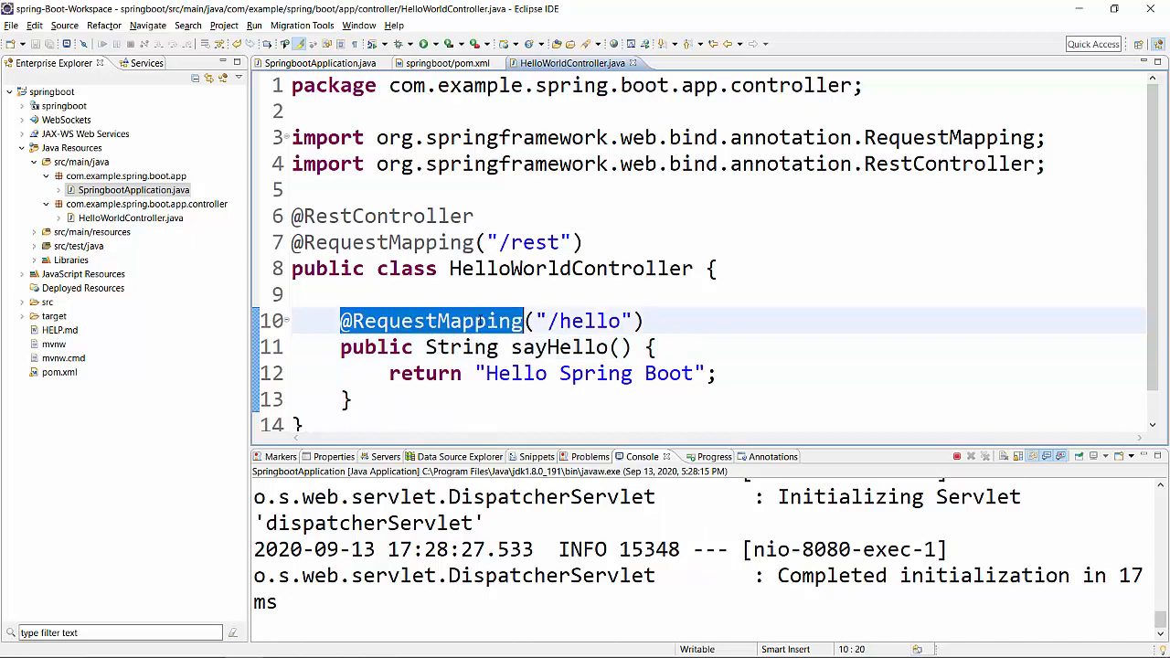